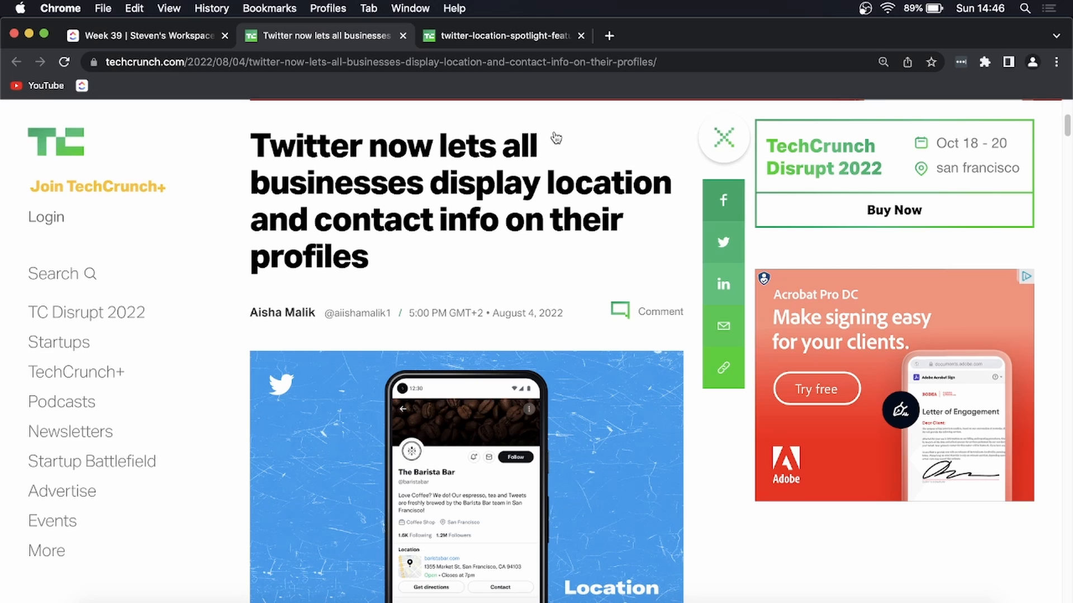
mouse_move(553, 471)
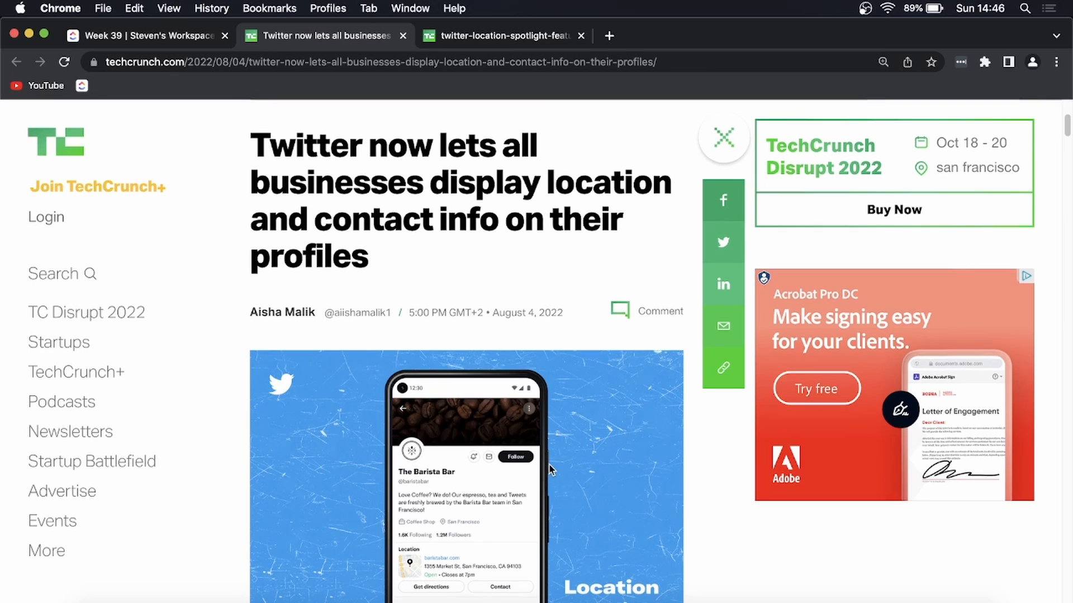
Scroll past the headline image to the opening paragraph about Location Spotlight.
scroll("down", 3)
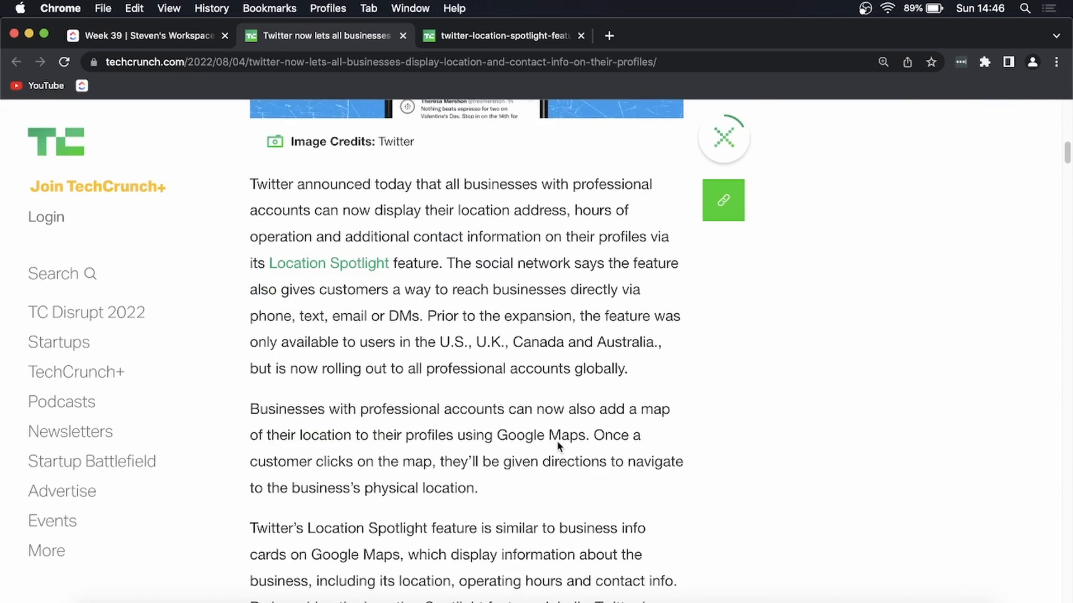
mouse_move(569, 263)
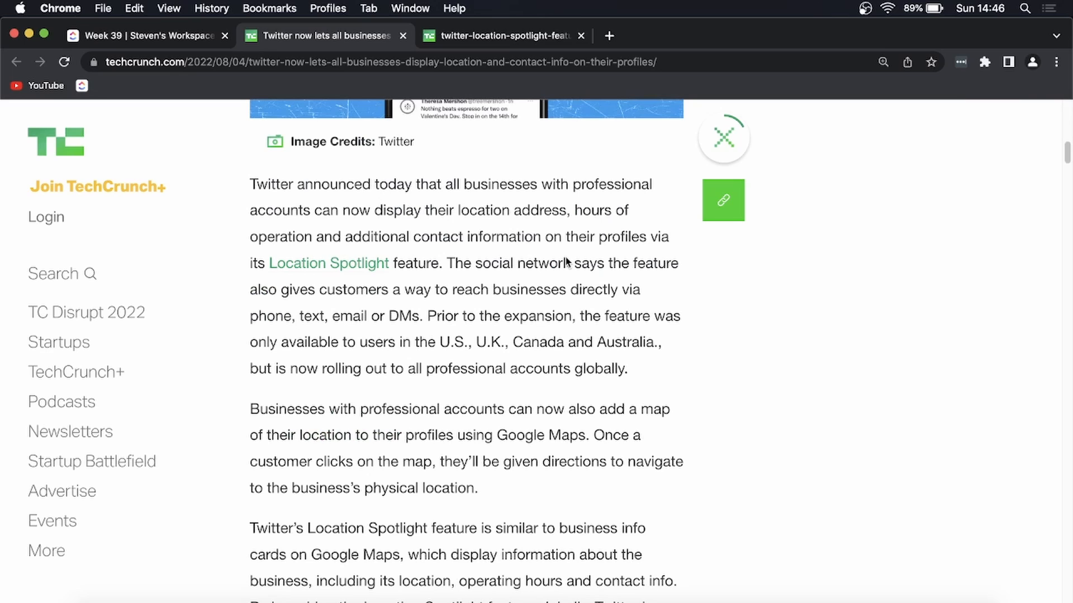
mouse_move(485, 279)
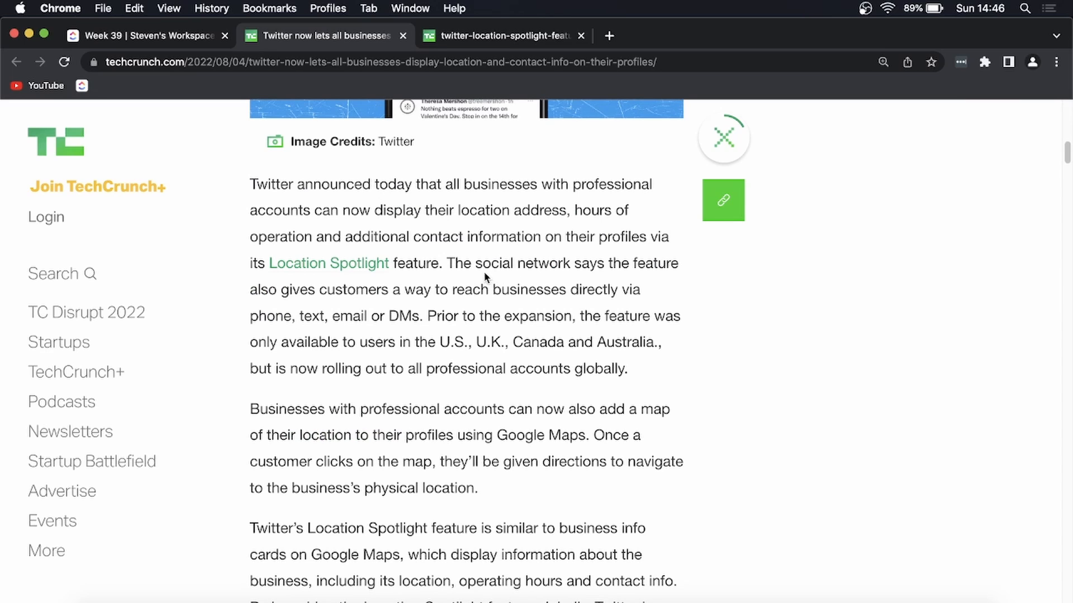
mouse_move(481, 277)
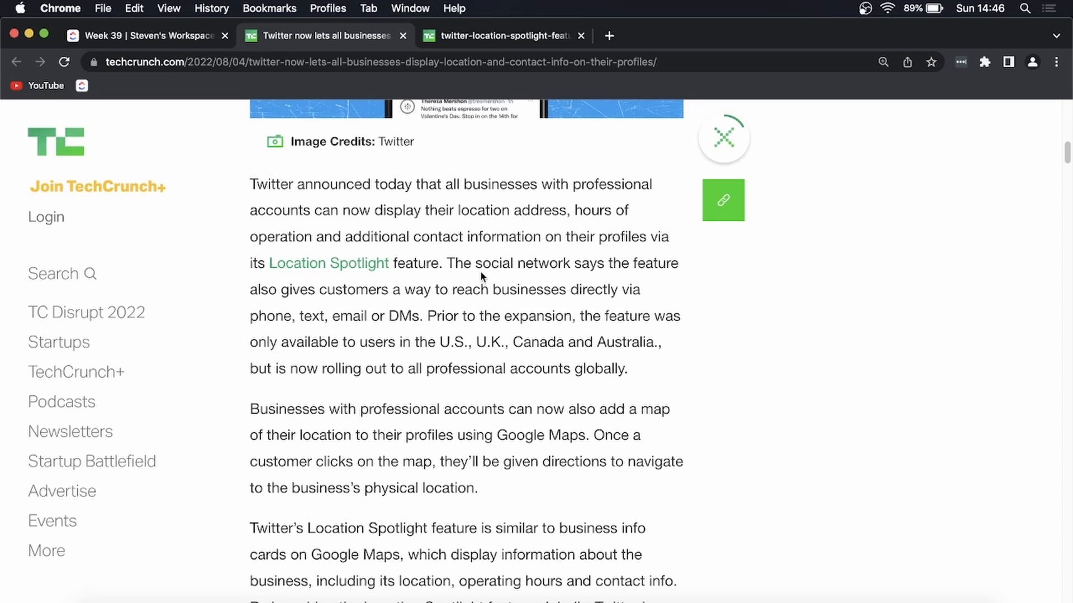
mouse_move(186, 286)
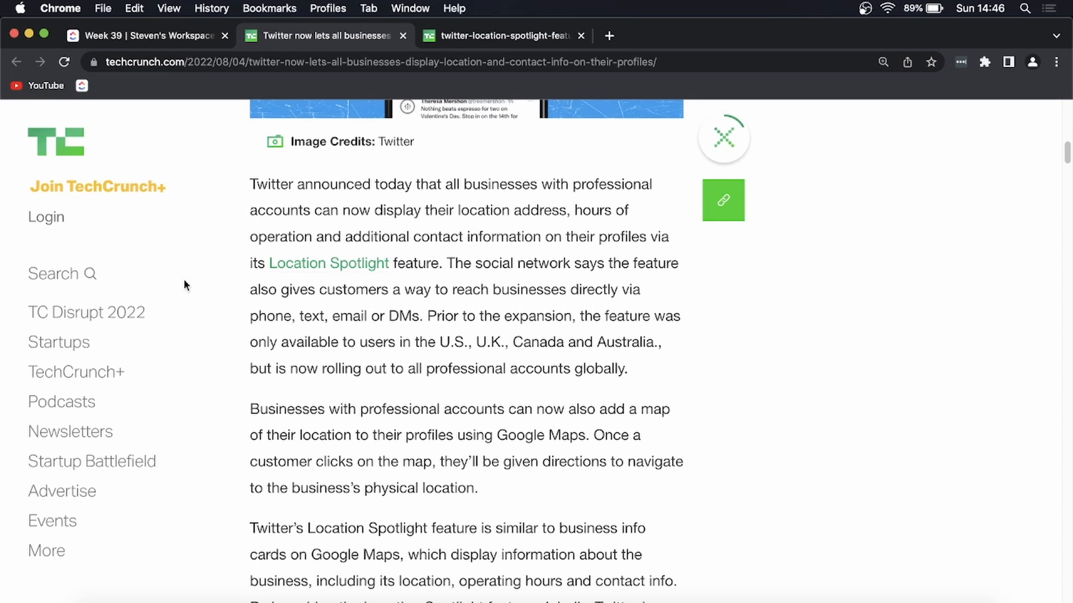
mouse_move(510, 243)
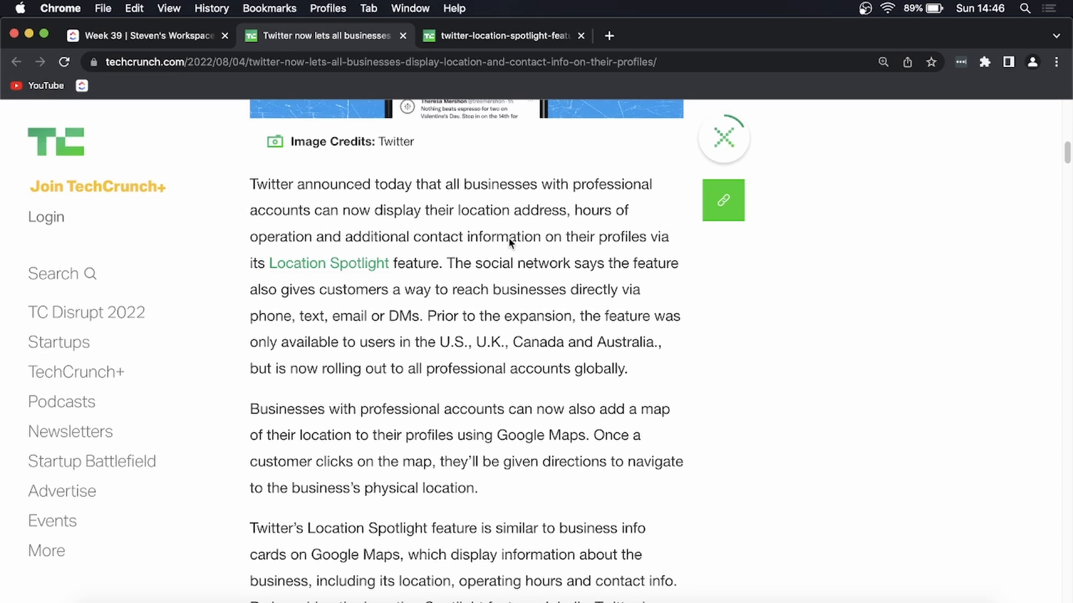
mouse_move(653, 248)
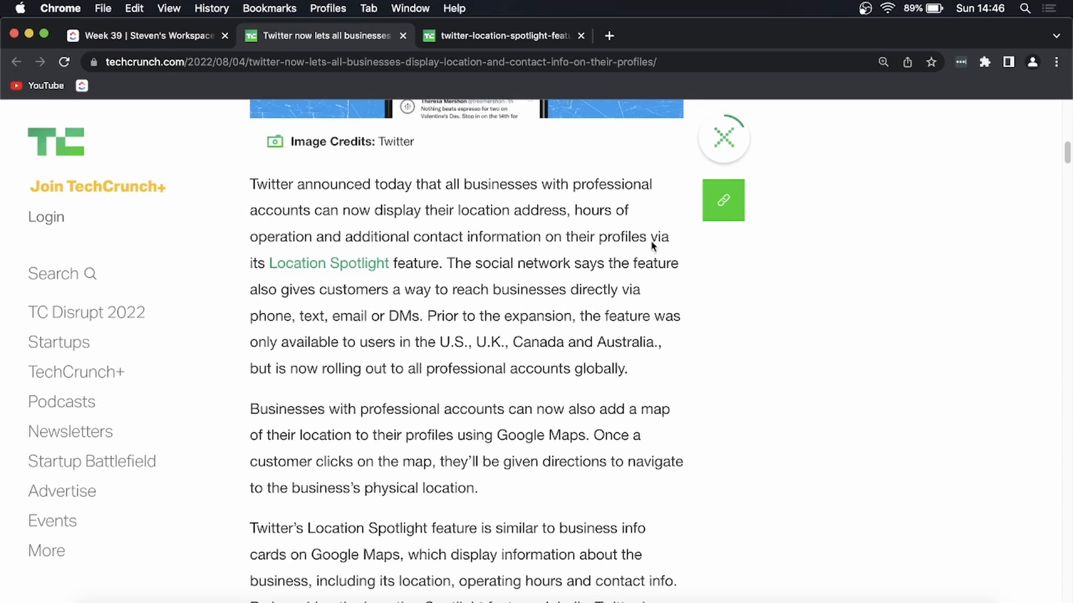
mouse_move(403, 272)
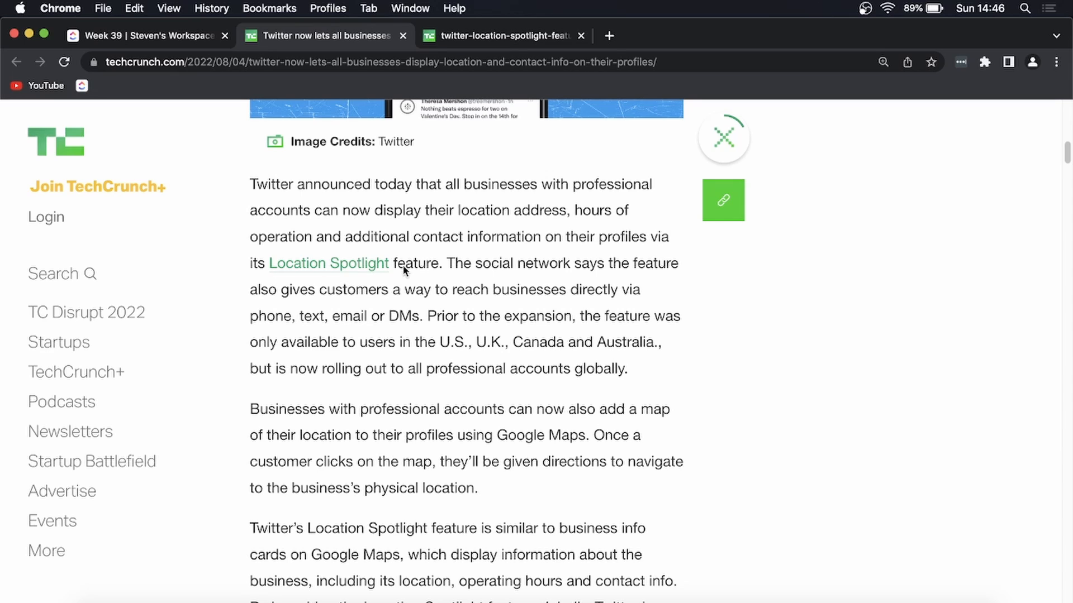
mouse_move(409, 277)
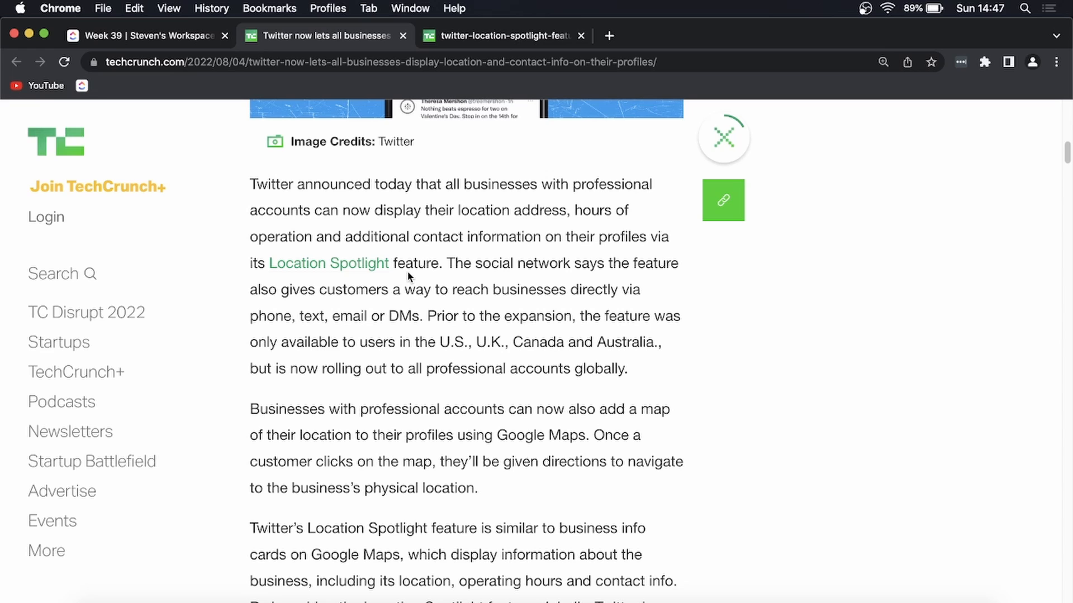
Read down through the Google Maps business card comparison into Professional Home features.
scroll("down", 3)
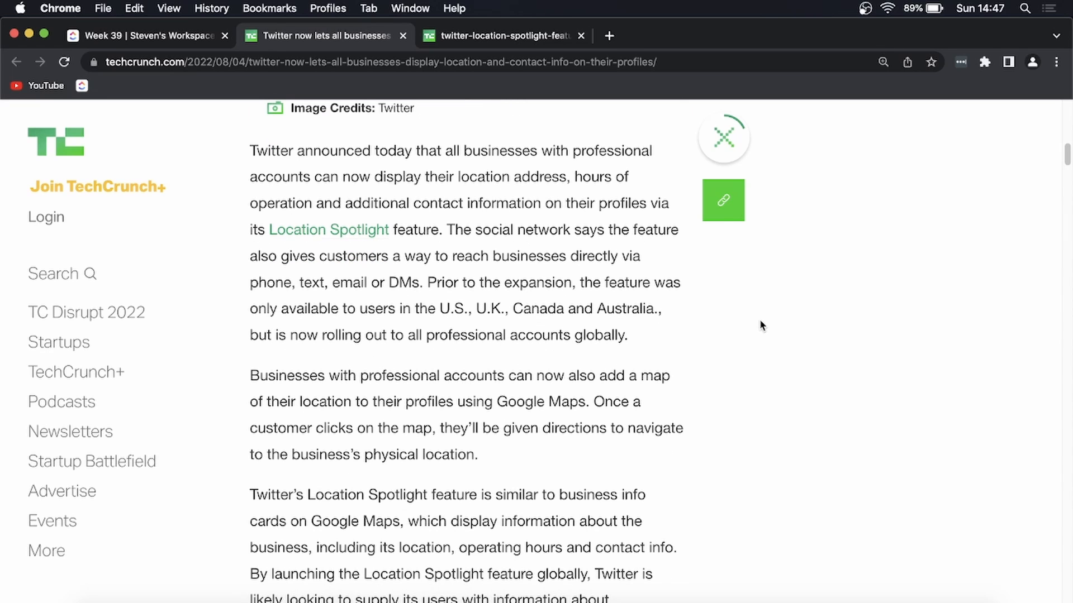
scroll("down", 3)
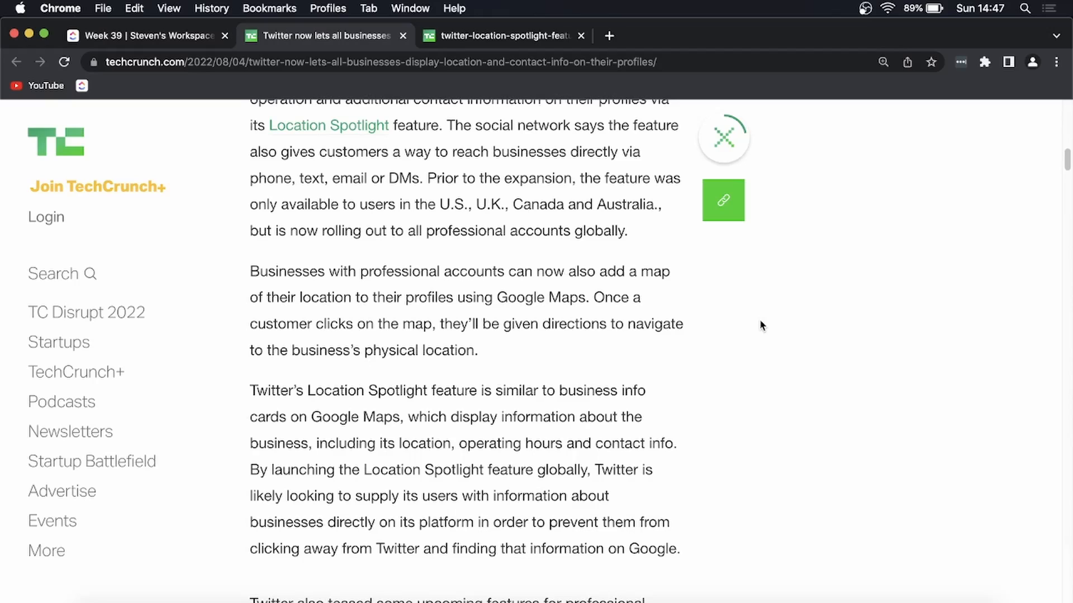
scroll("down", 3)
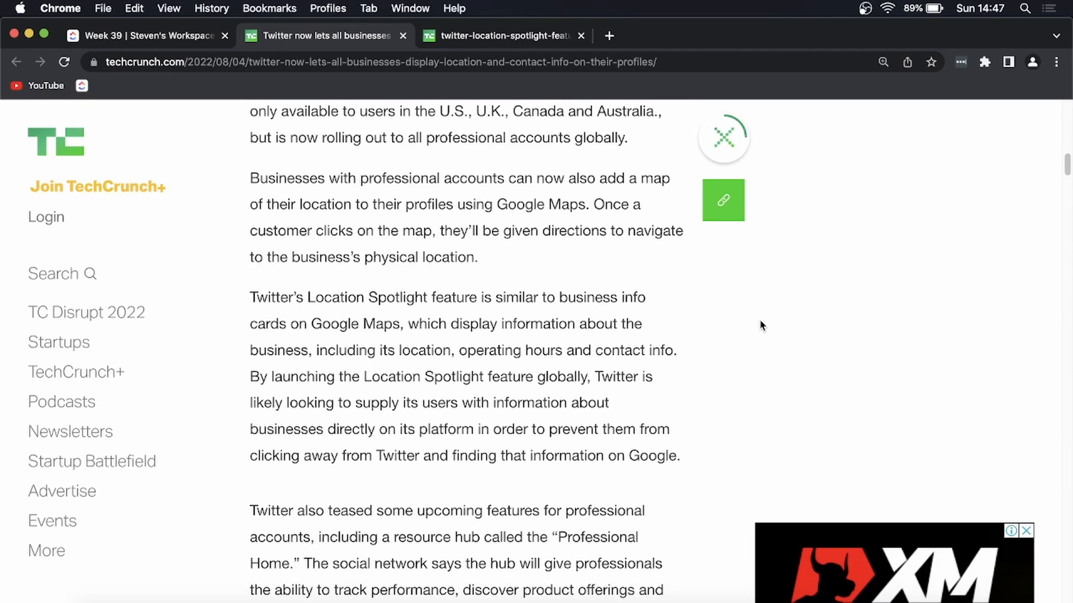
scroll("down", 3)
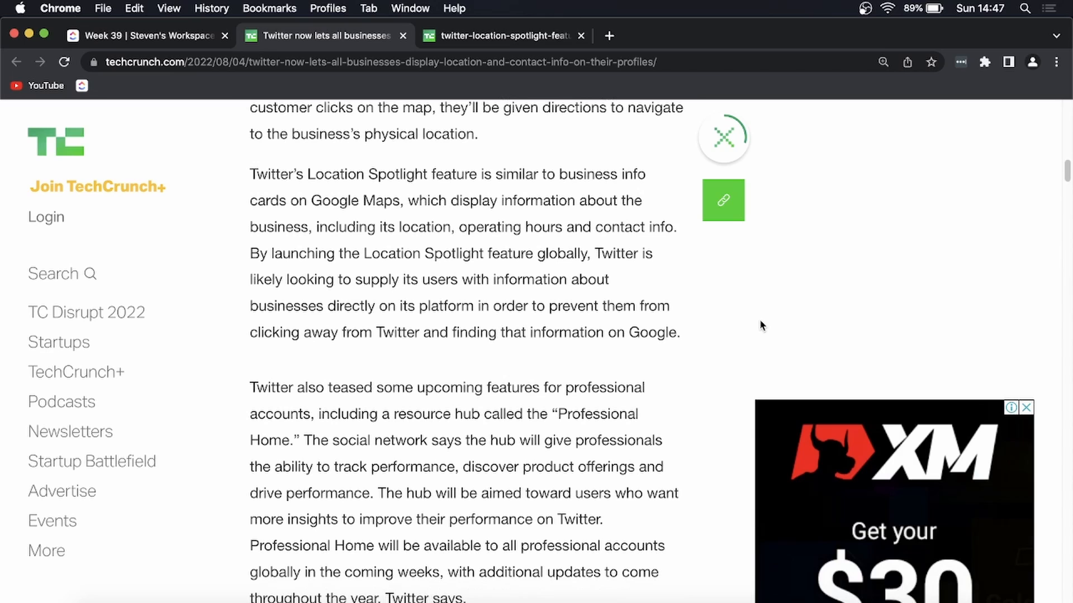
mouse_move(765, 319)
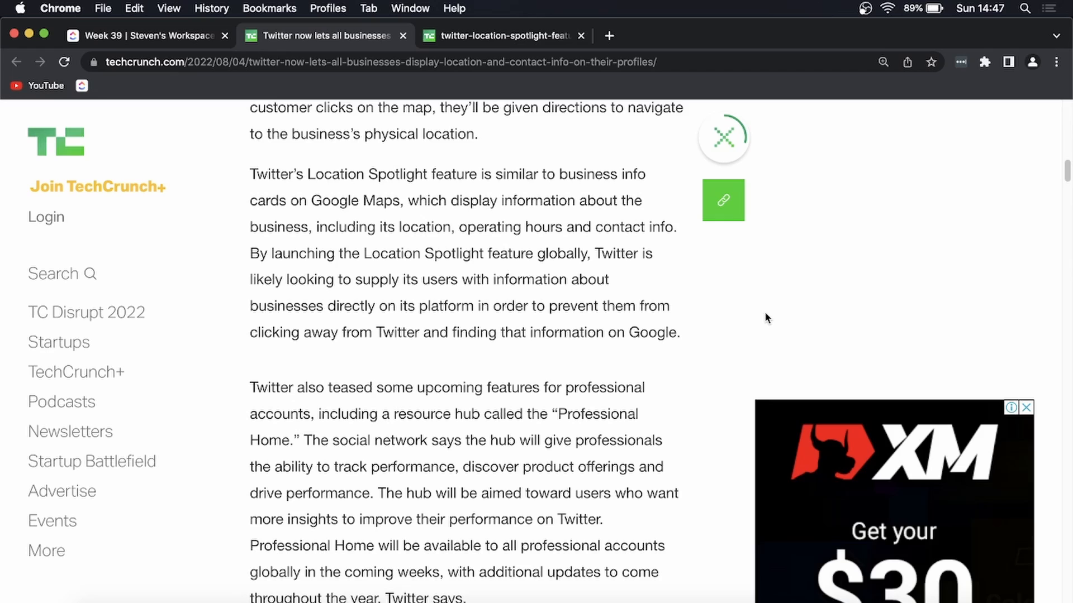
scroll("up", 3)
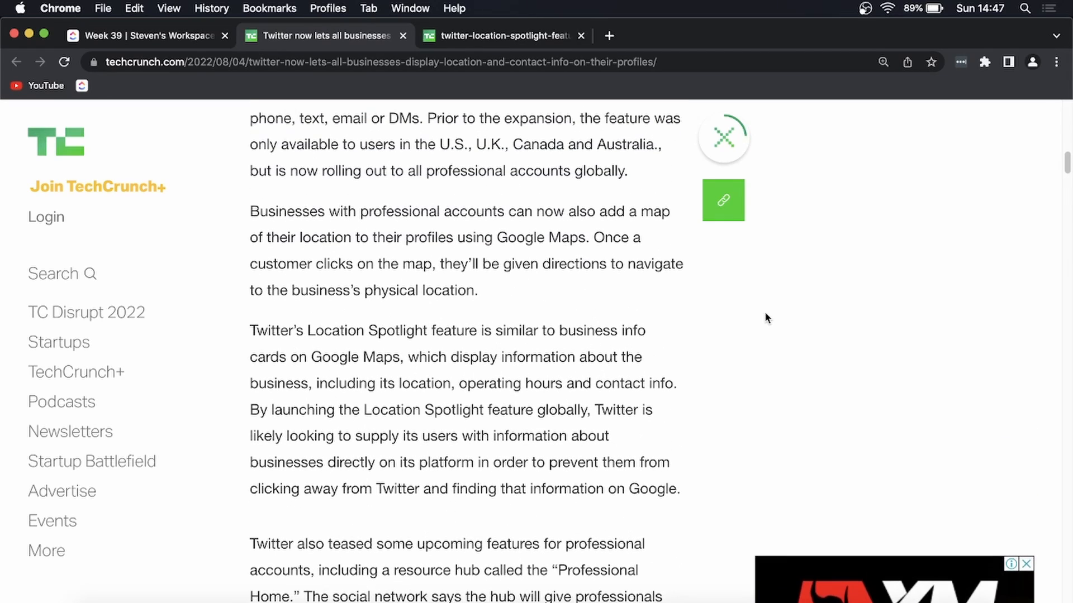
Switch to the twitter-location-spotlight-feature image tab and scroll to The Barista Bar's Location section.
left_click(505, 36)
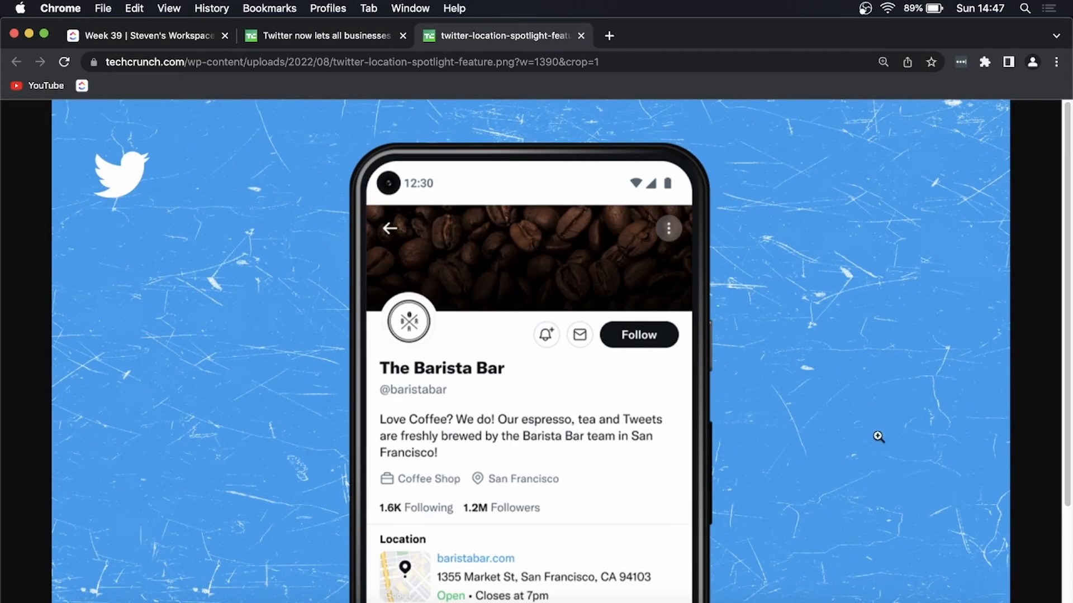
scroll("down", 3)
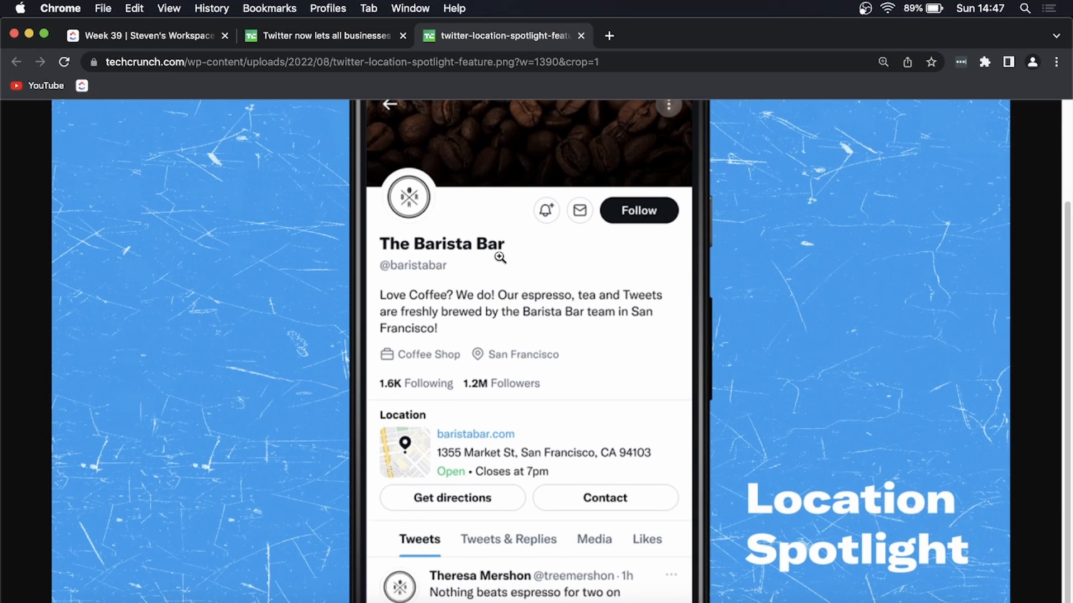
mouse_move(479, 303)
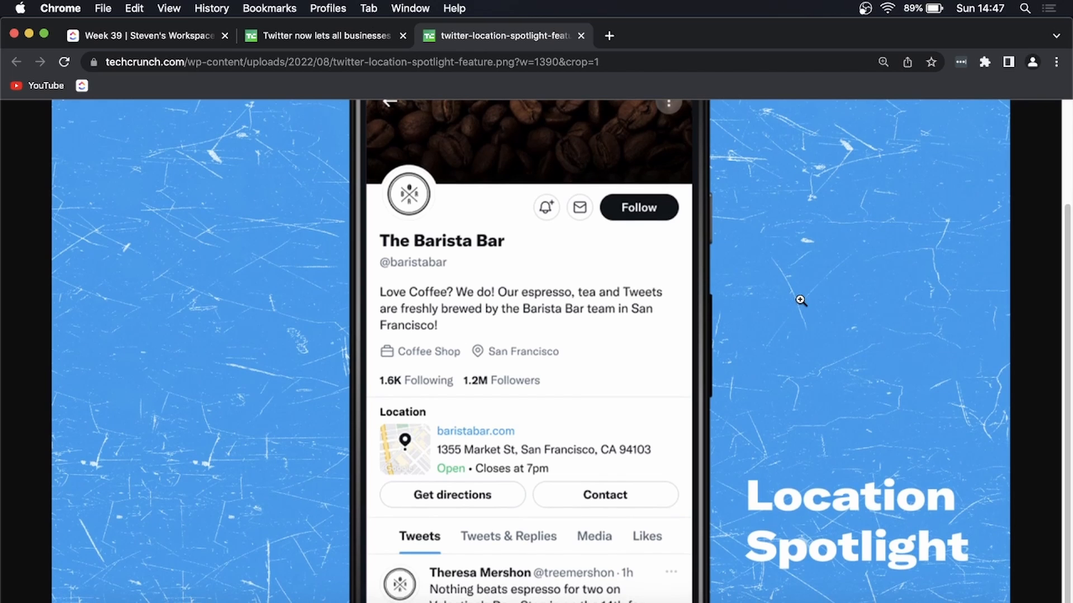
mouse_move(1068, 253)
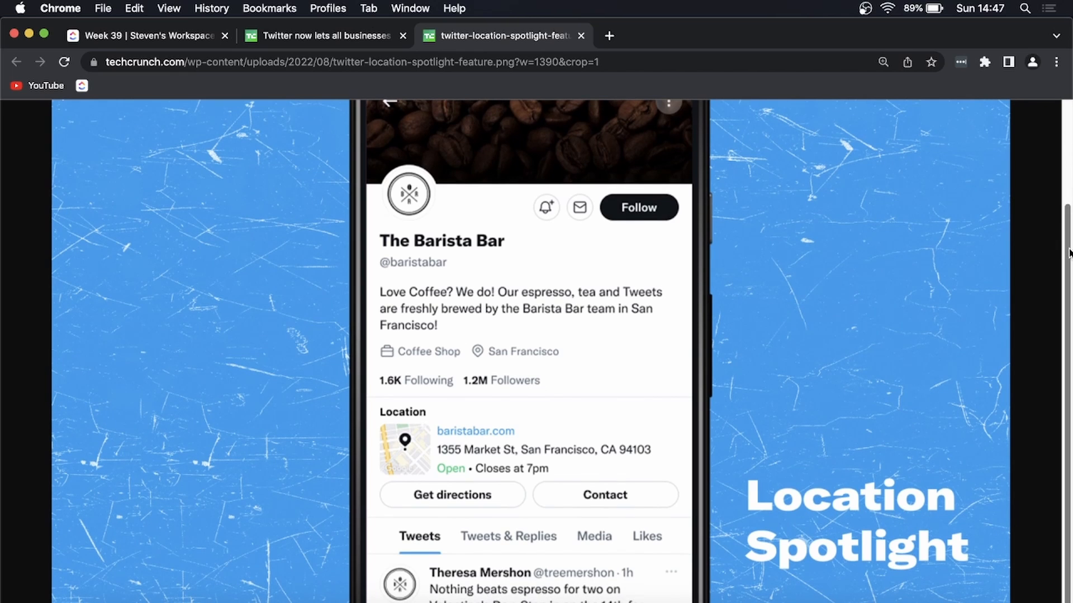
mouse_move(446, 466)
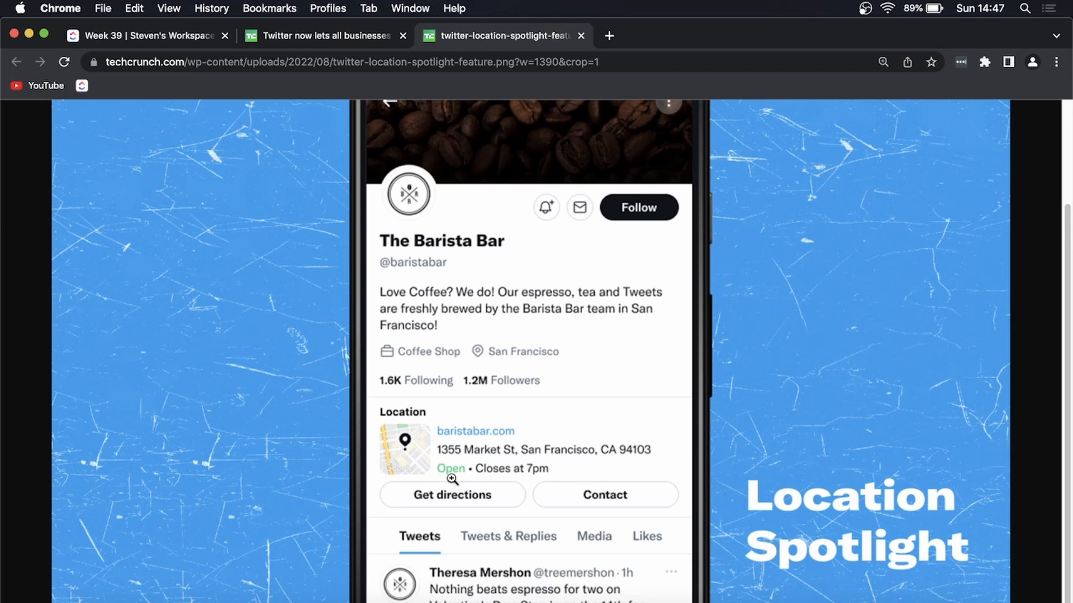
mouse_move(567, 471)
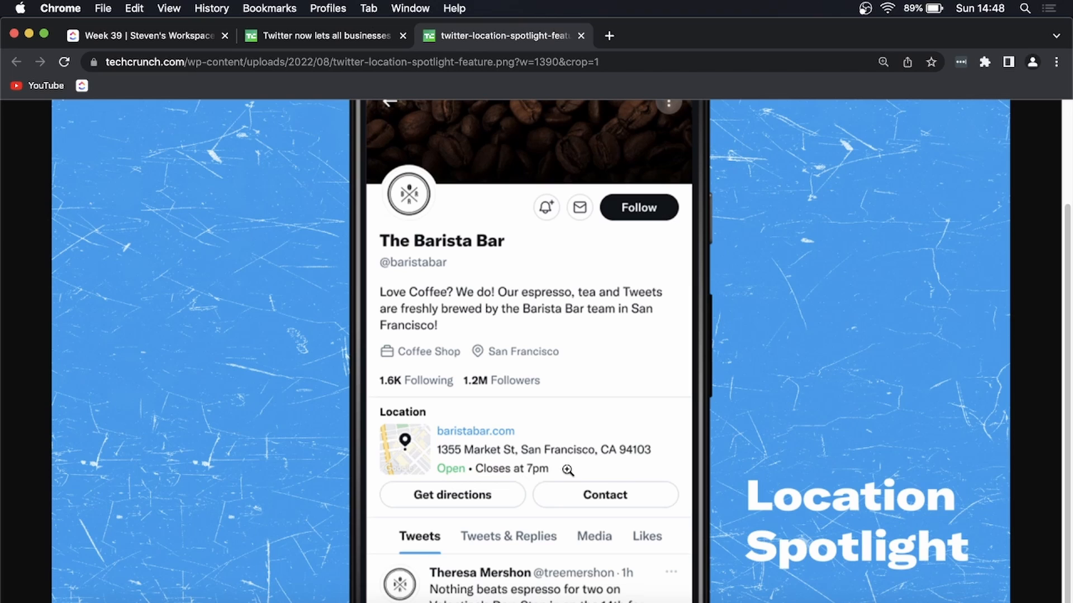
mouse_move(564, 427)
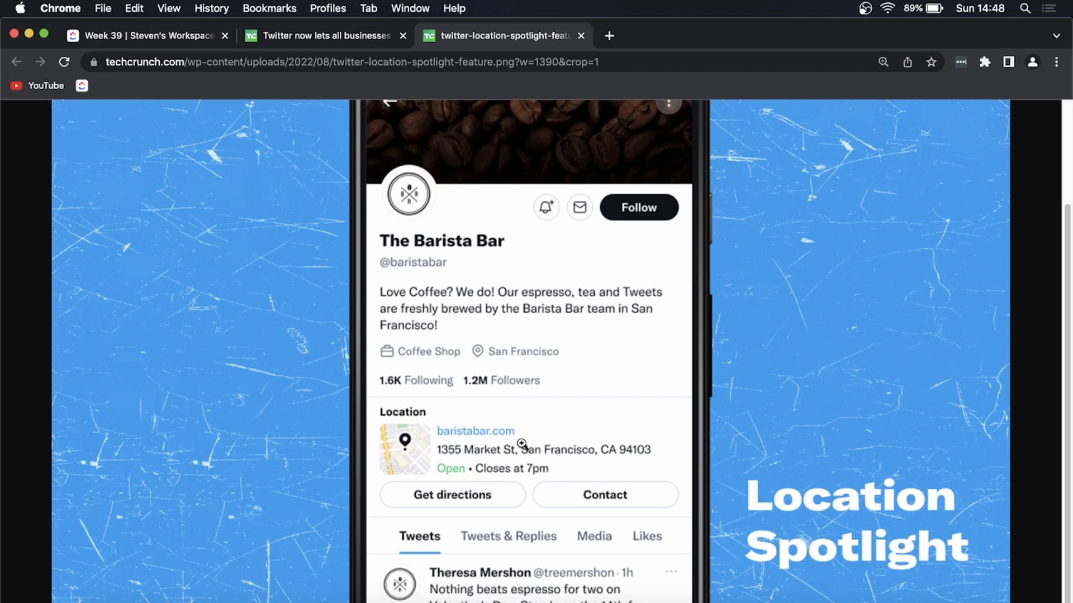
mouse_move(502, 510)
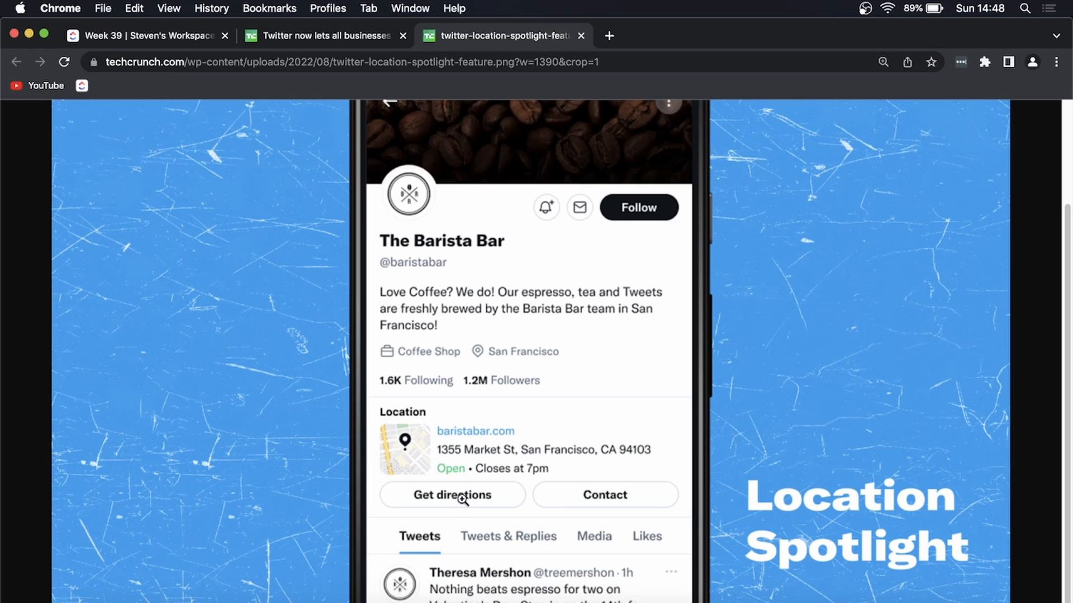
mouse_move(616, 499)
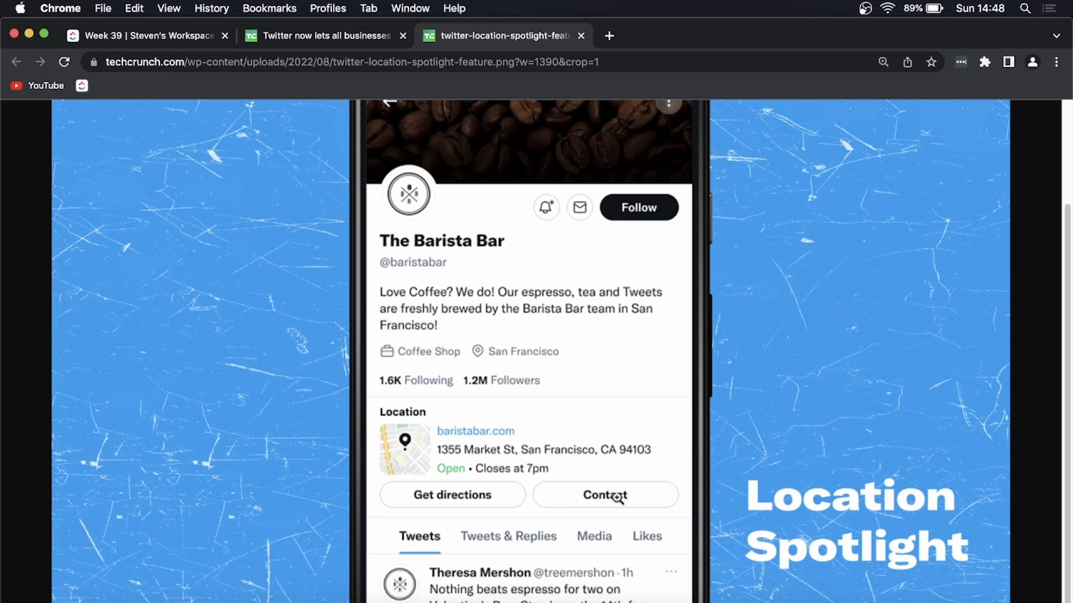
mouse_move(751, 440)
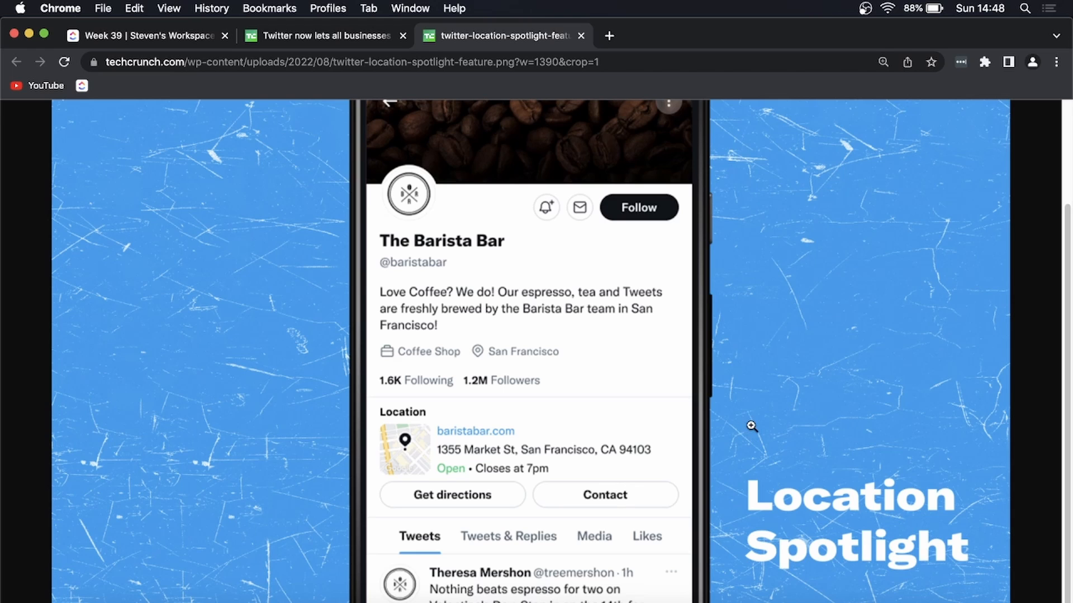
mouse_move(764, 429)
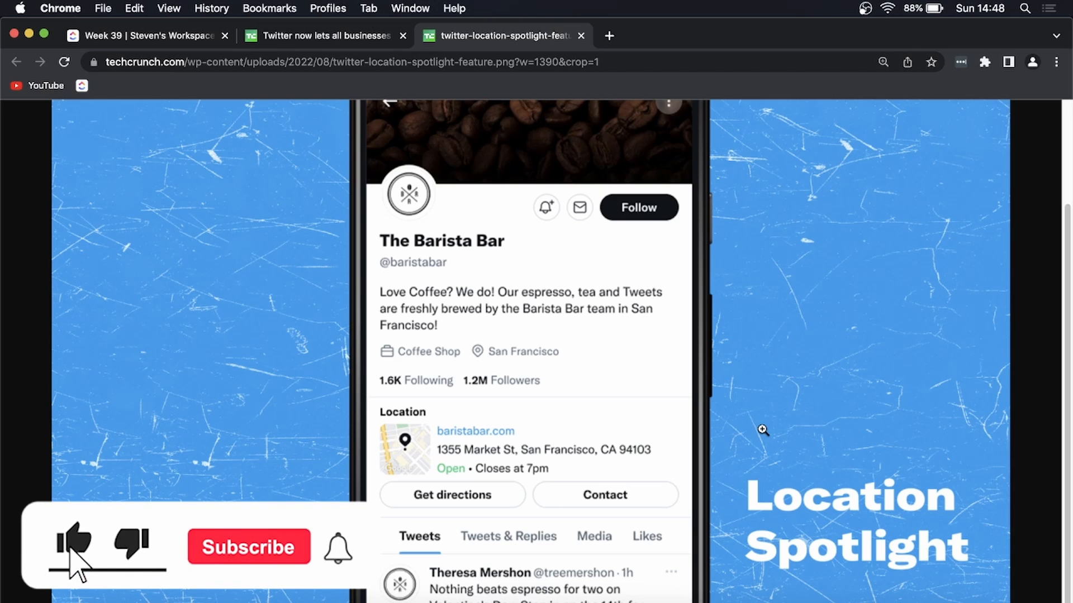
left_click(250, 547)
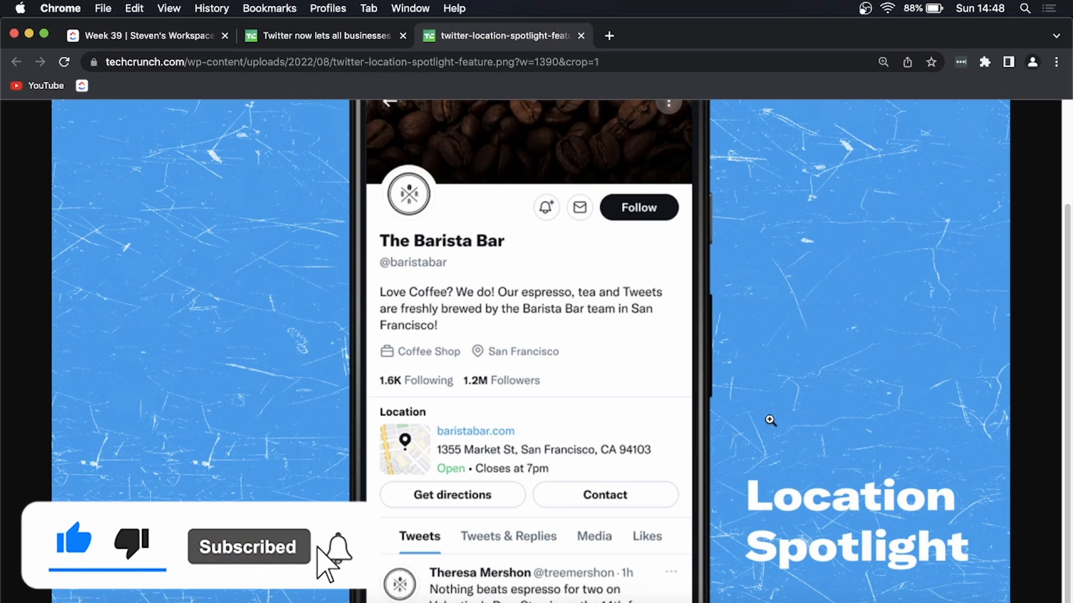